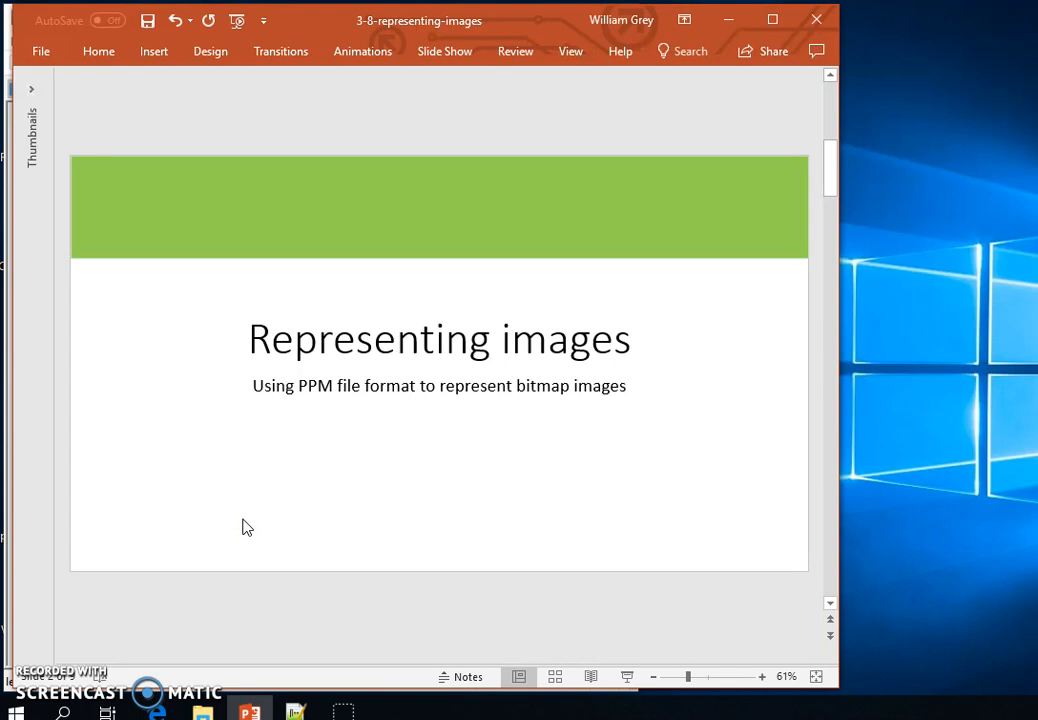
- Switch from the PowerPoint title slide to grey.ppm in Notepad++
click(296, 710)
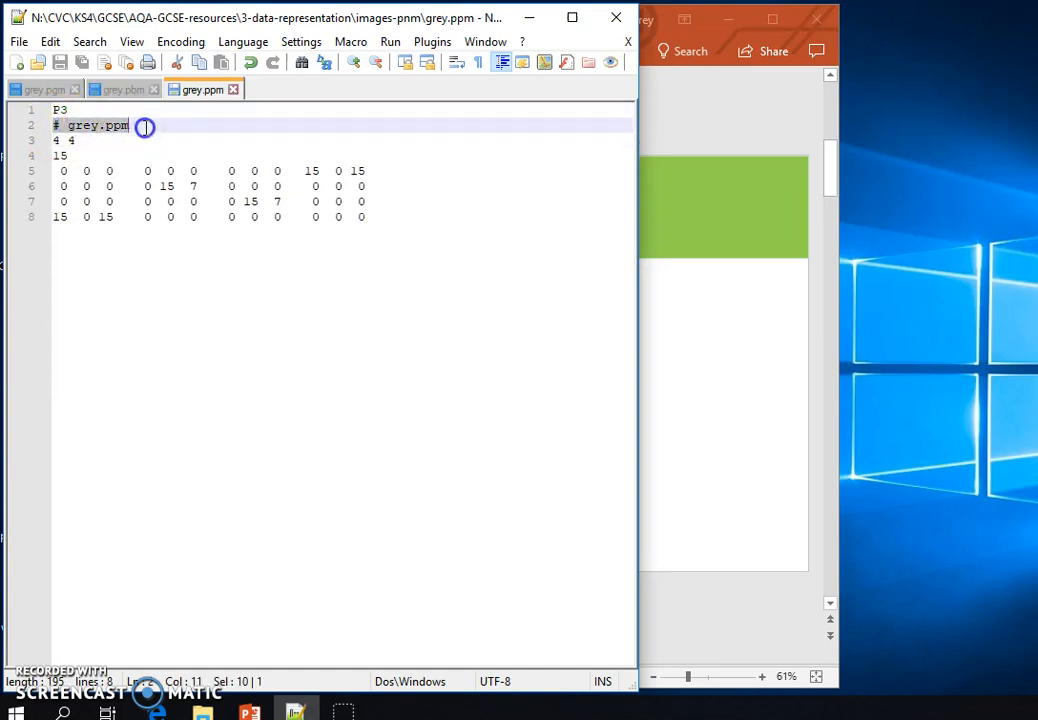
click(74, 140)
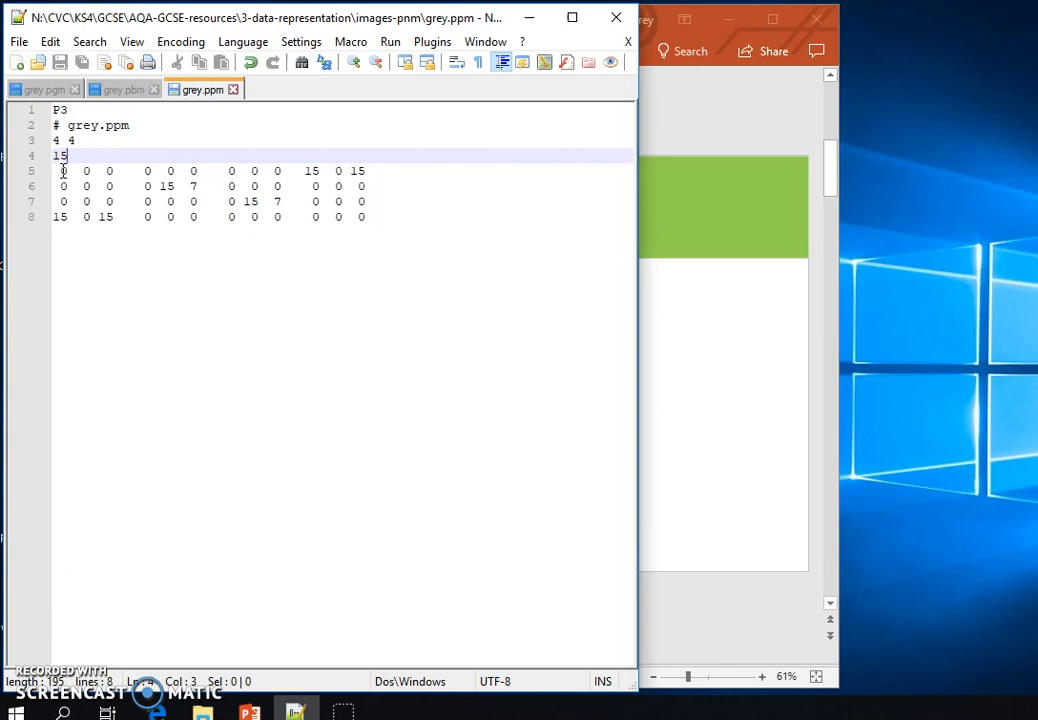
drag(64, 170, 112, 170)
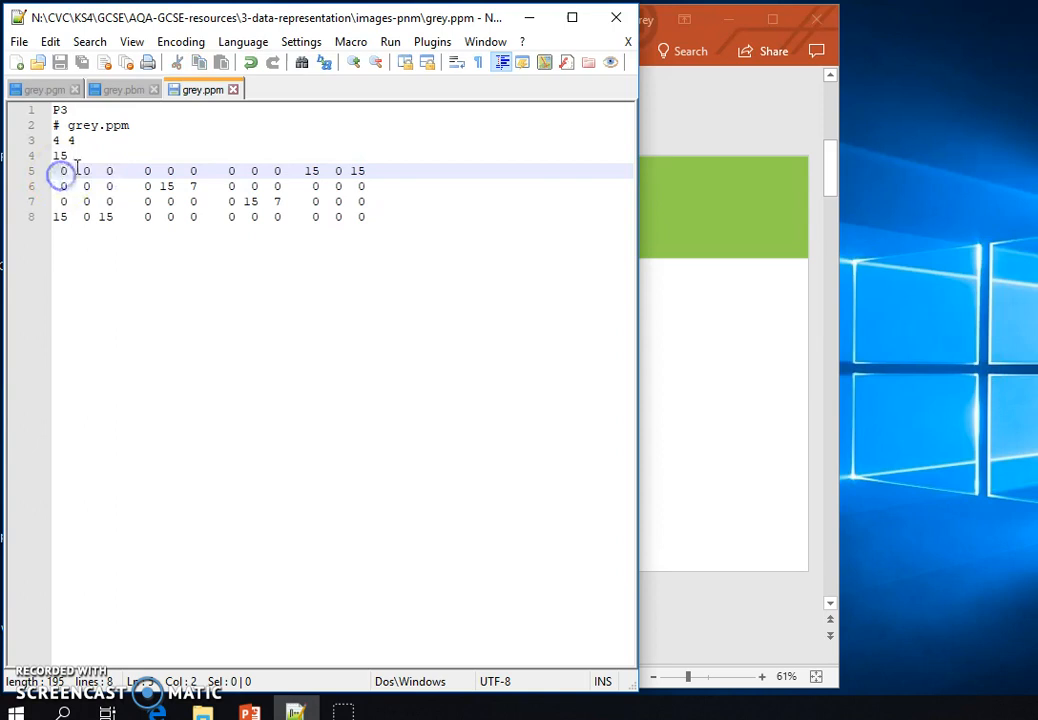
click(108, 170)
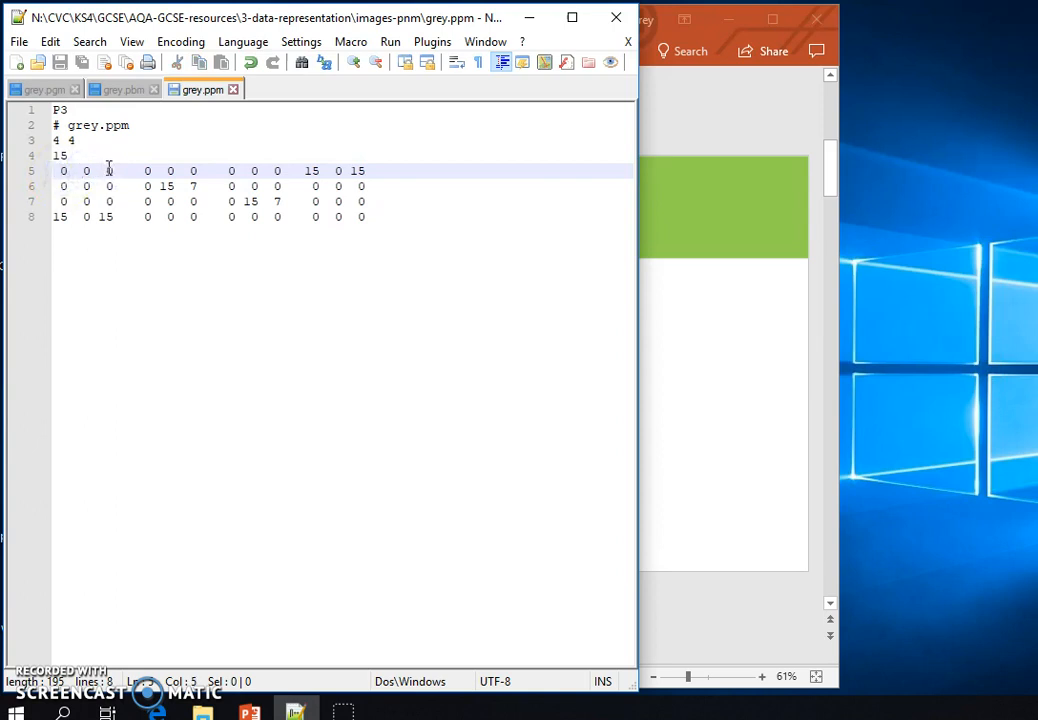
click(60, 172)
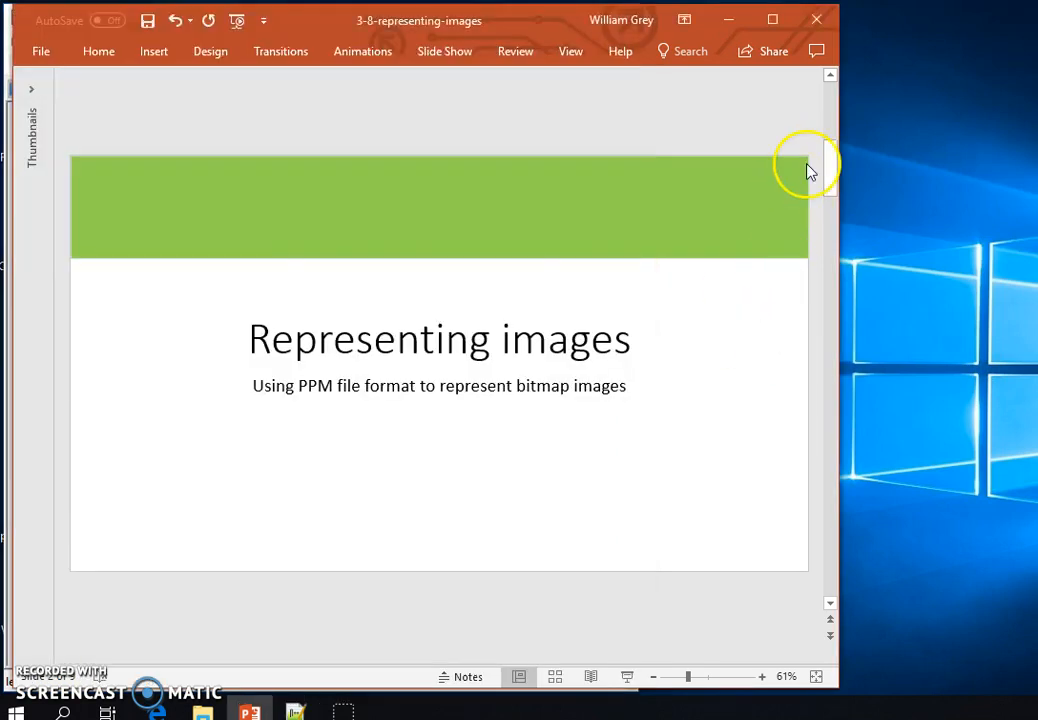
mouse_move(830, 188)
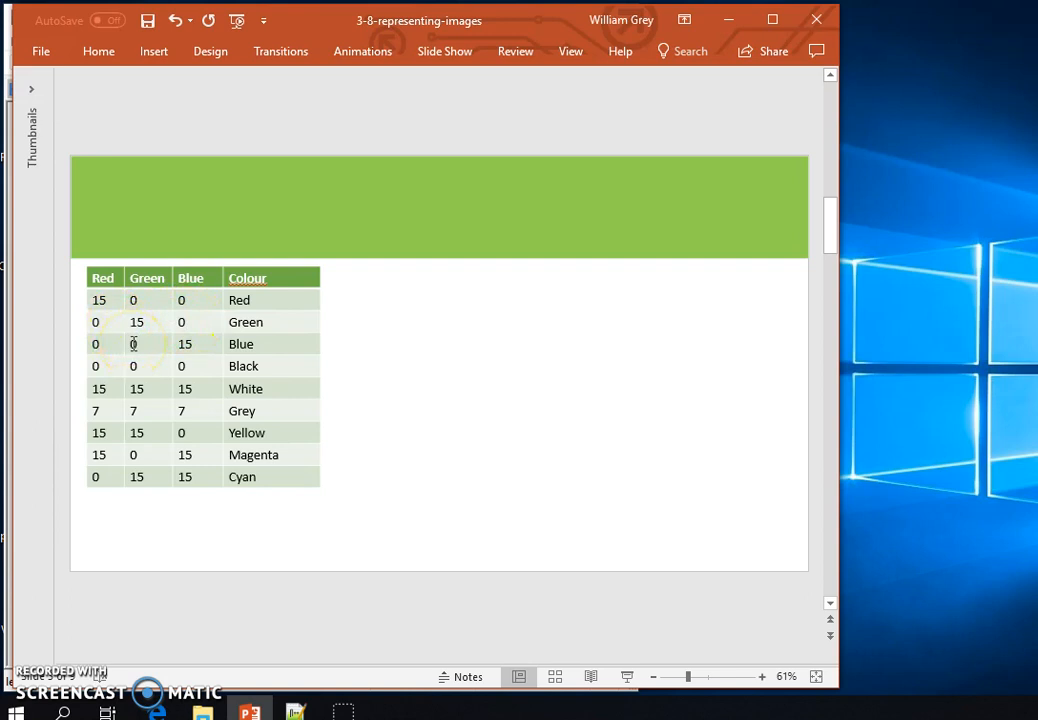
mouse_move(112, 392)
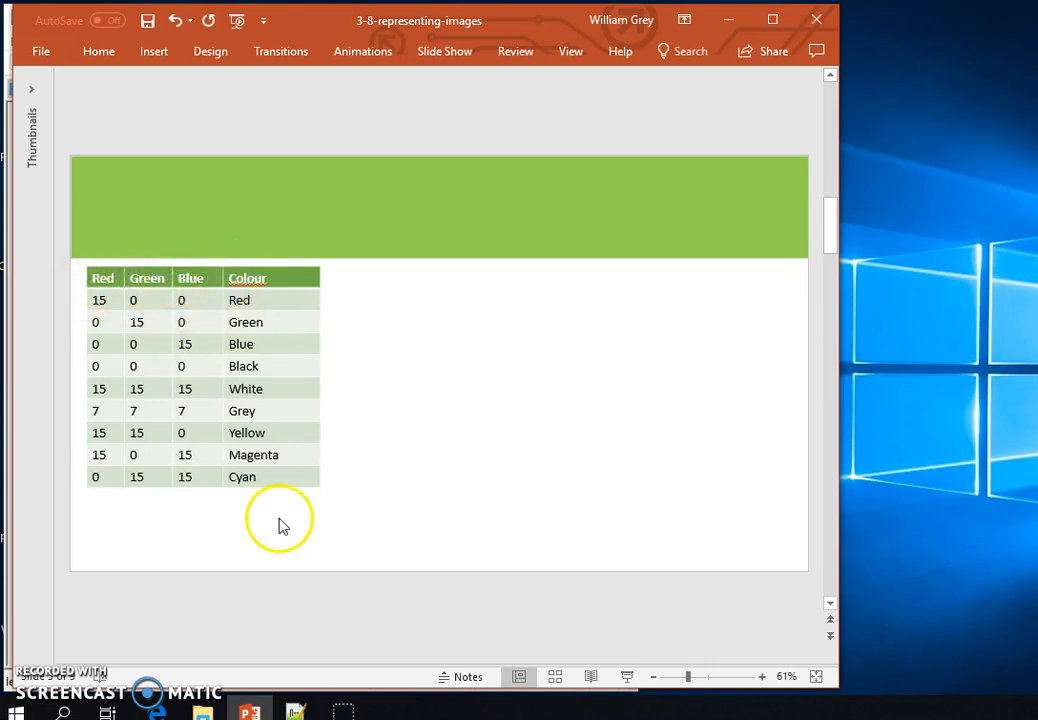
click(294, 712)
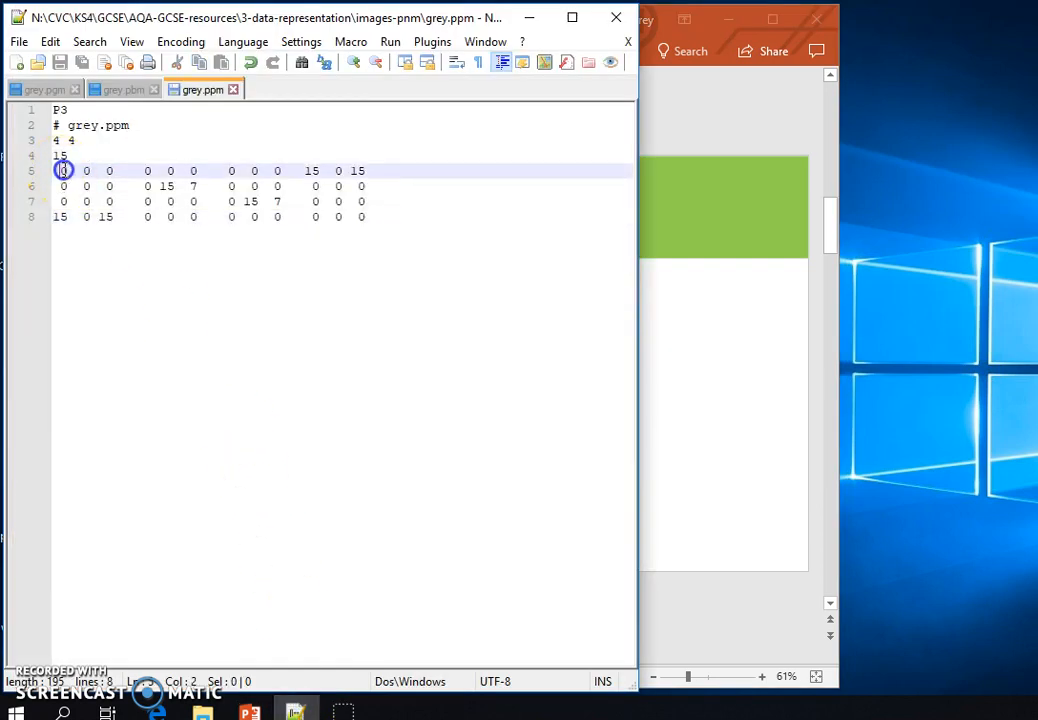
click(76, 170)
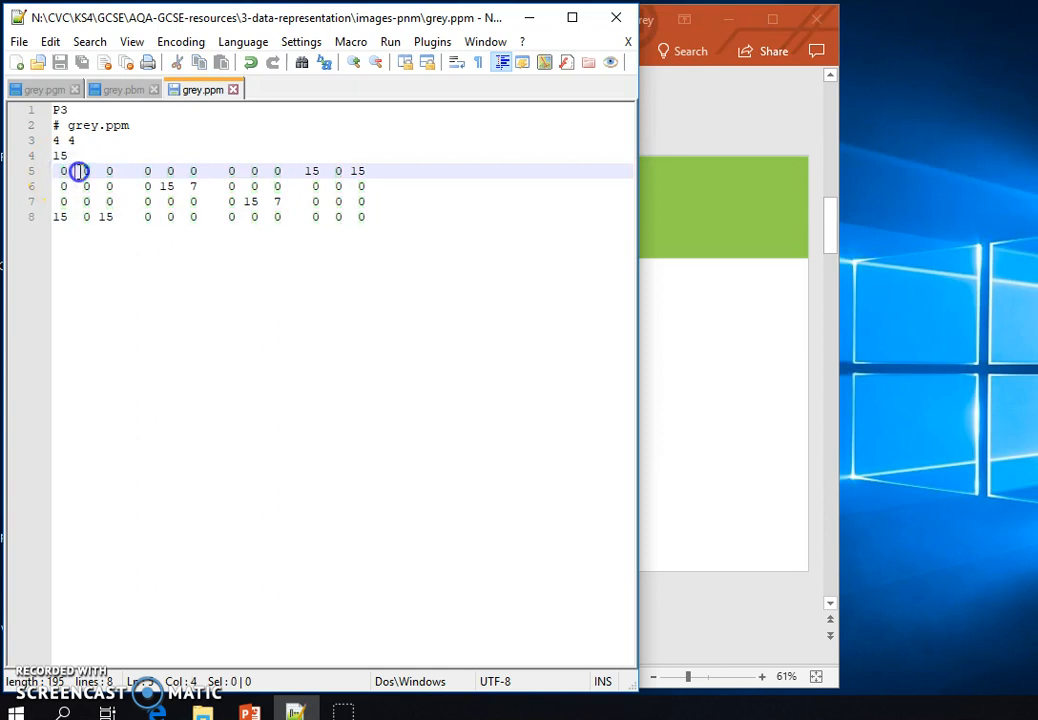
click(86, 170)
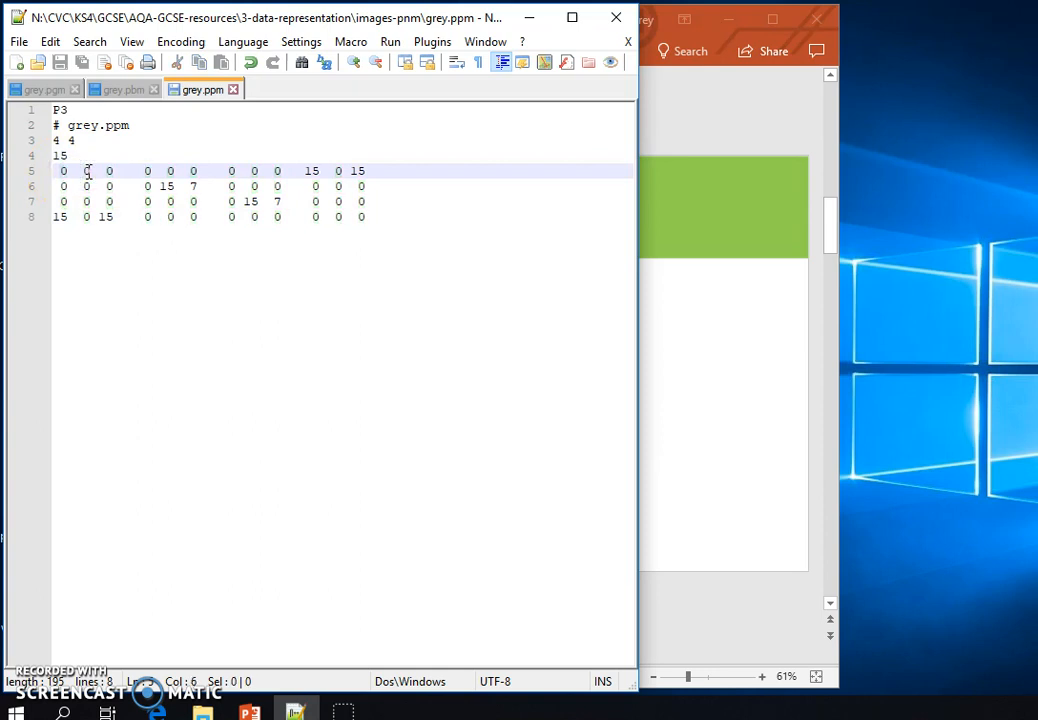
click(108, 172)
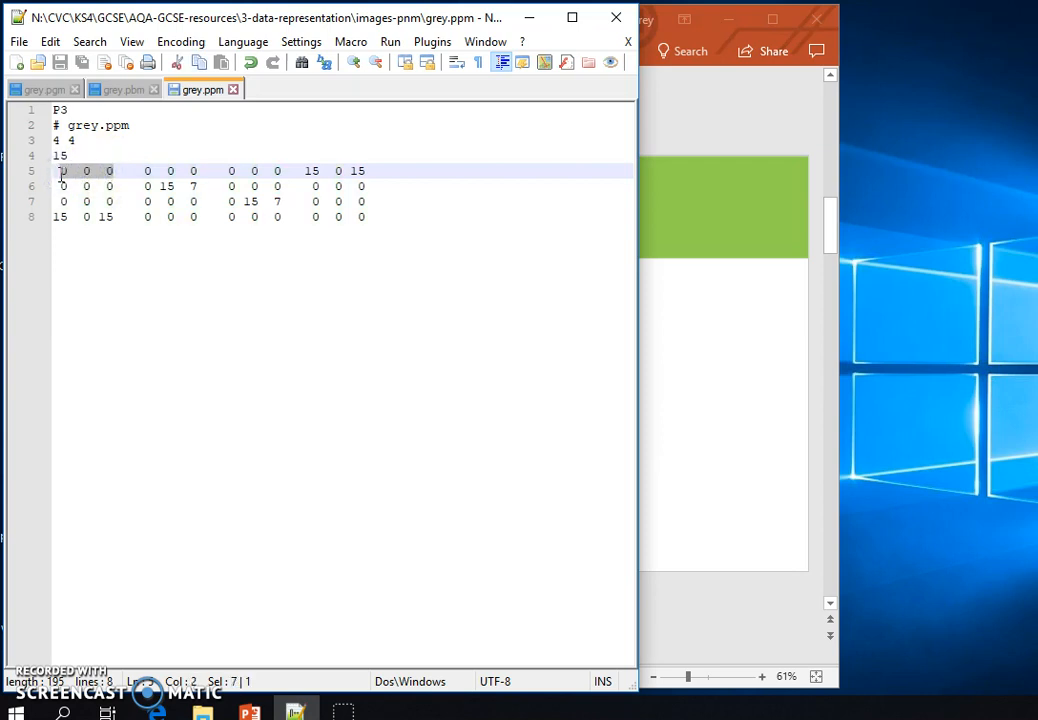
click(56, 216)
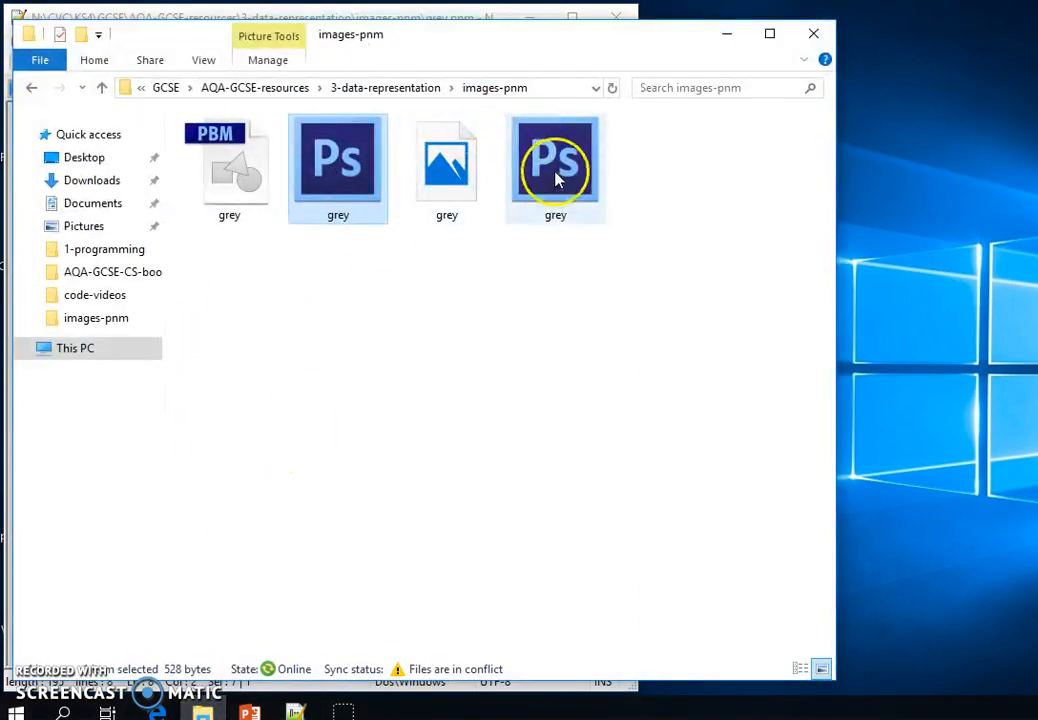
- Launch the grey image from the images-pnm folder in Photoshop
double_click(556, 160)
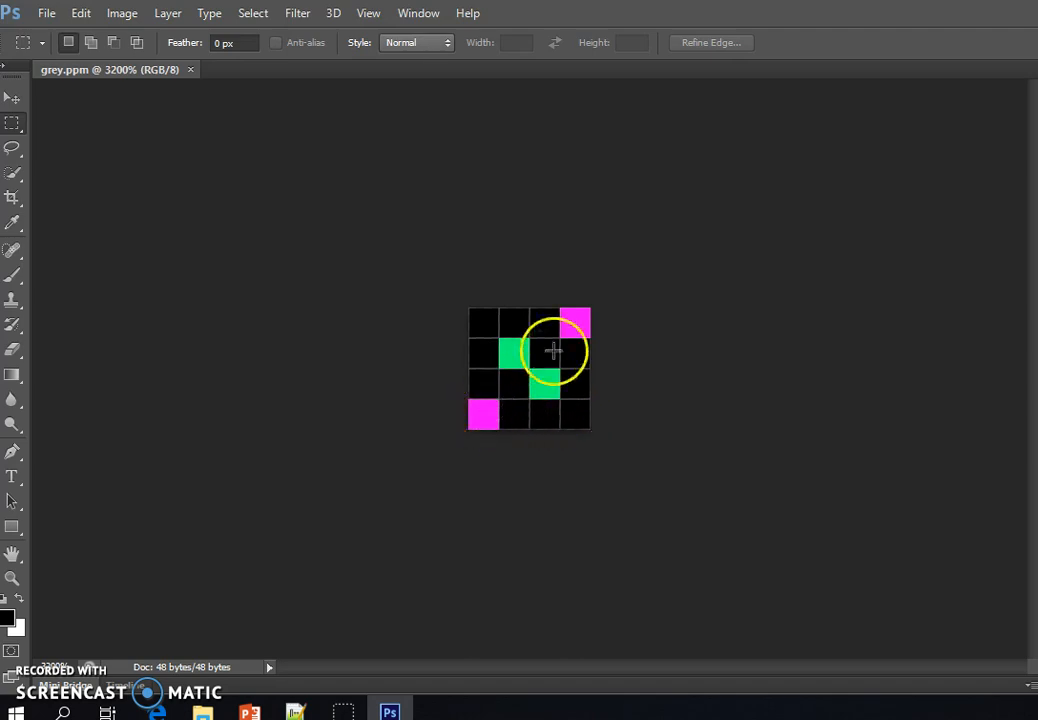
mouse_move(524, 360)
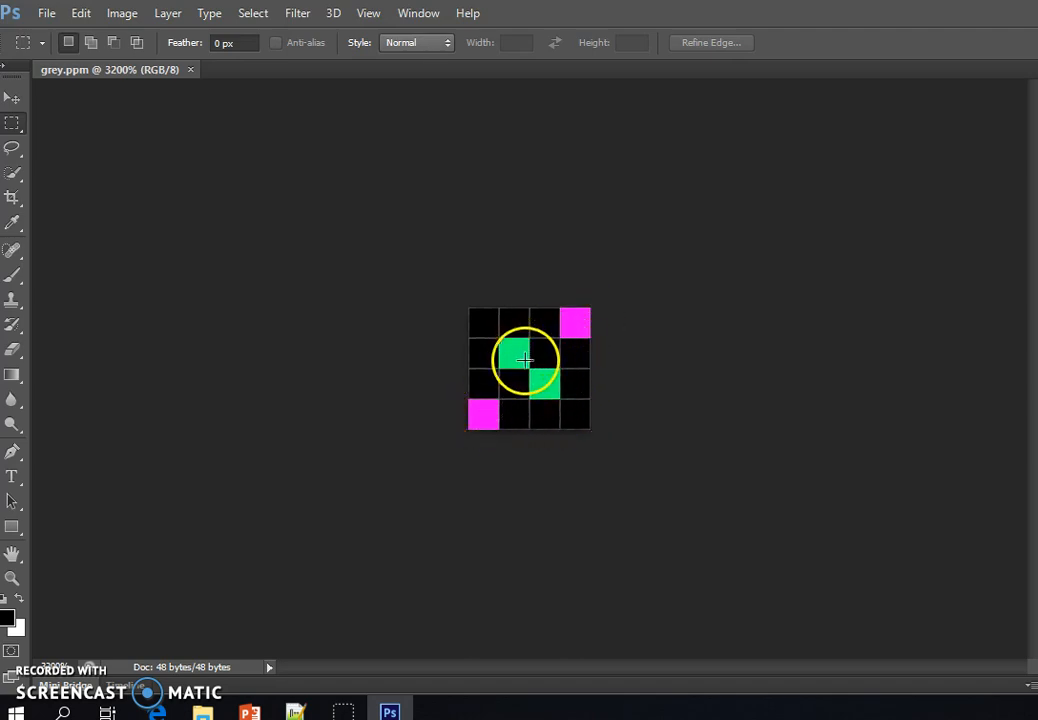